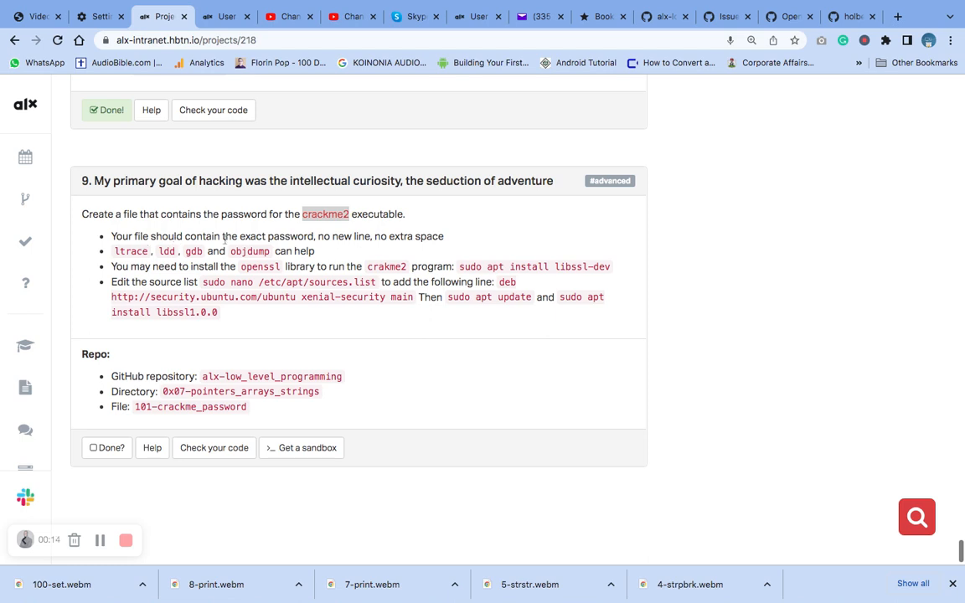
pyautogui.moveTo(330, 237)
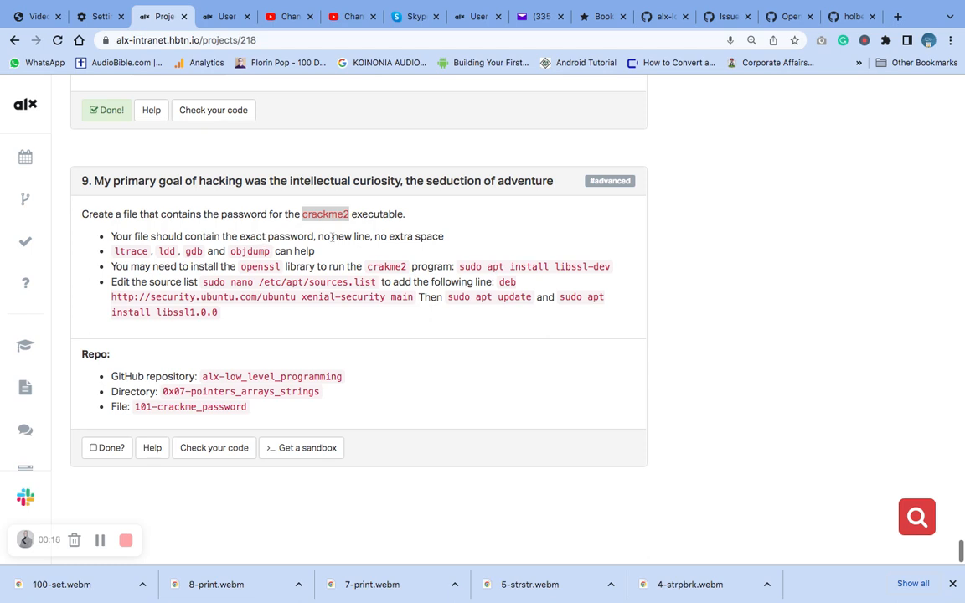
pyautogui.moveTo(383, 236)
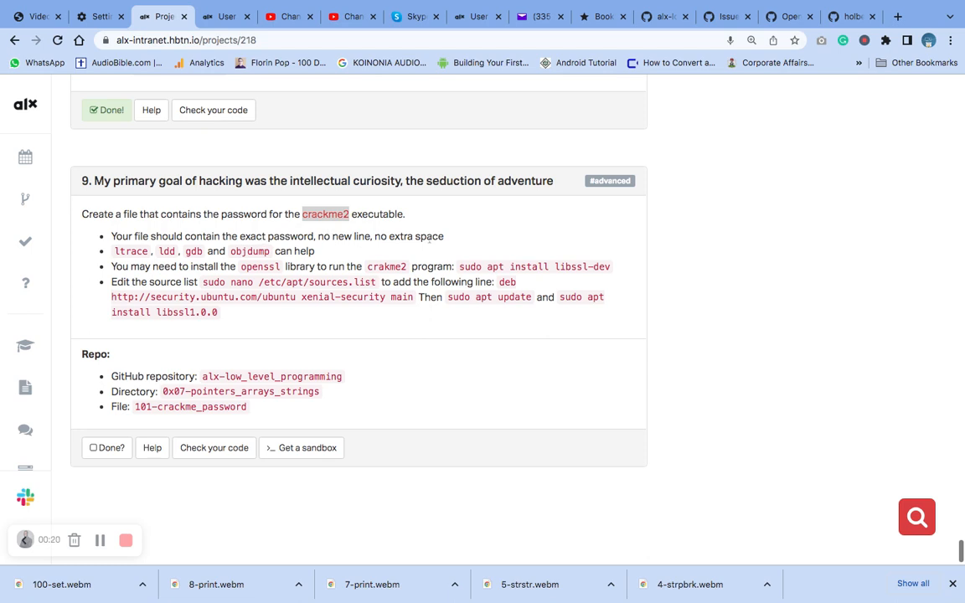
pyautogui.moveTo(224, 371)
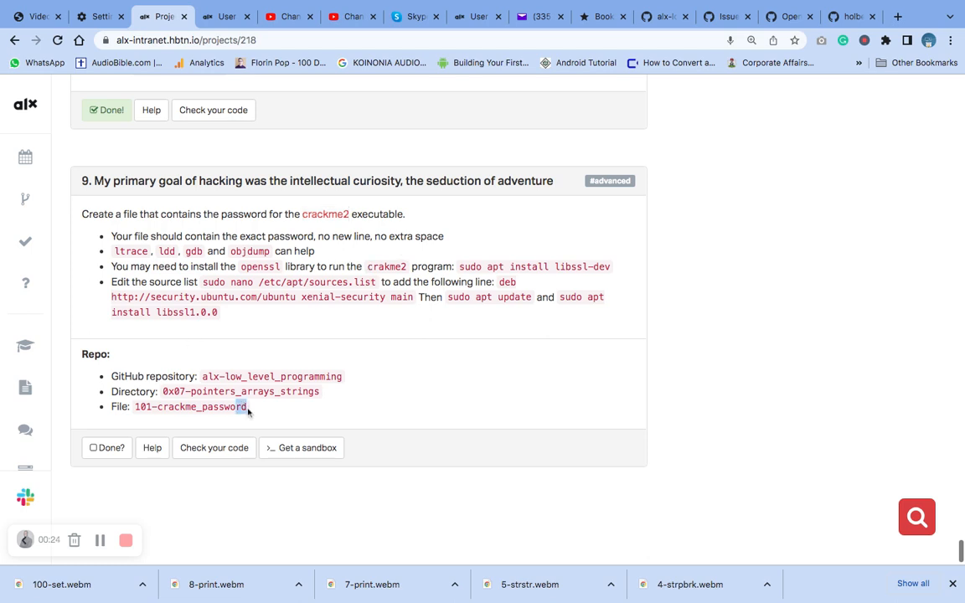
# Step: Highlight the required file name 101-crackme_password in task 9's repo details
pyautogui.doubleClick(190, 406)
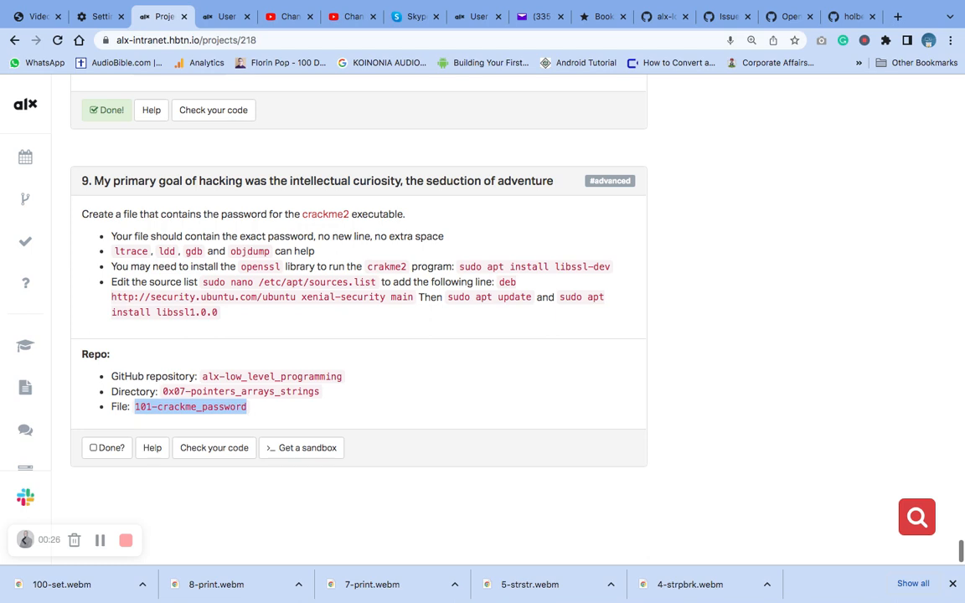
pyautogui.moveTo(136, 514)
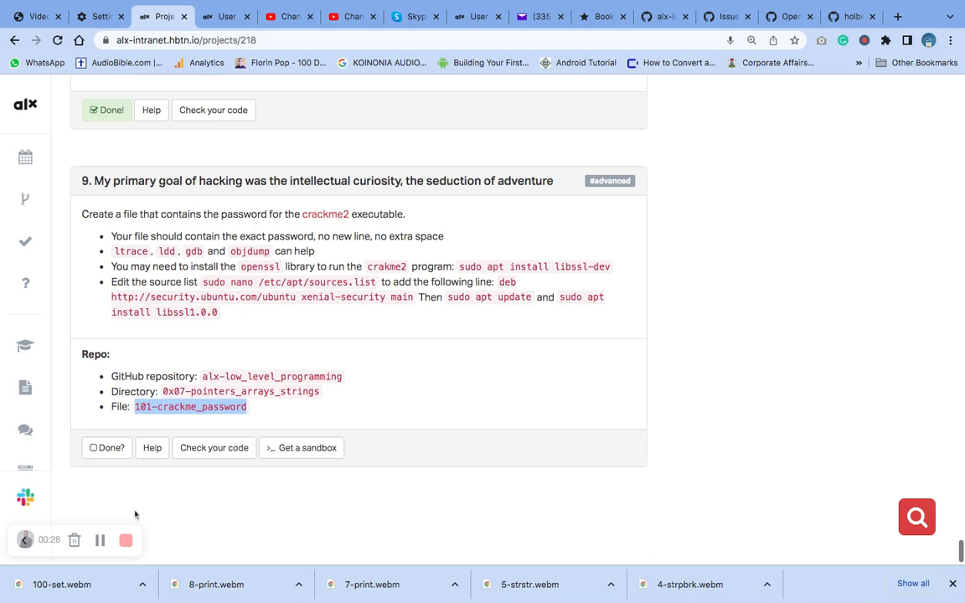
pyautogui.moveTo(267, 209)
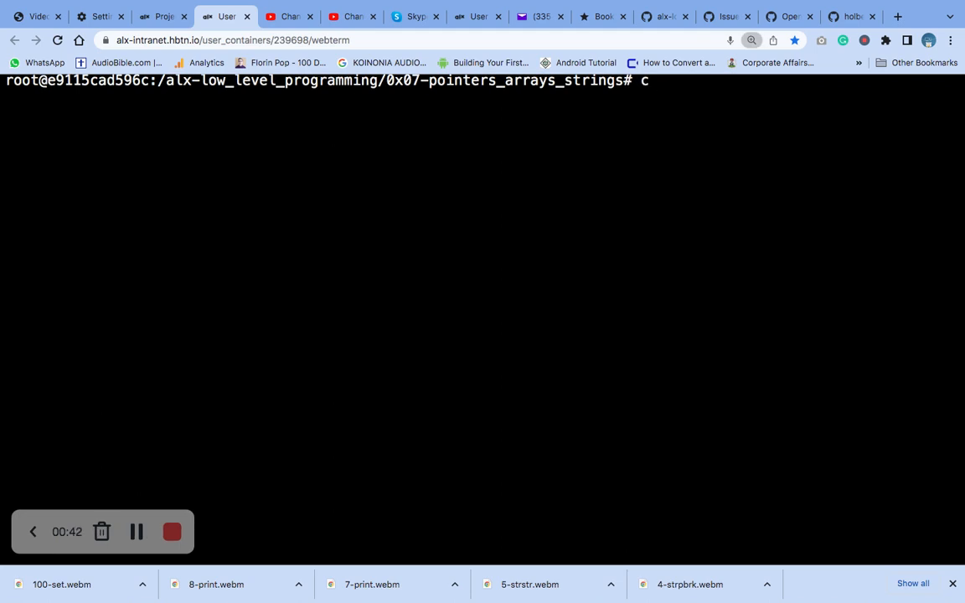
pyautogui.write('at')
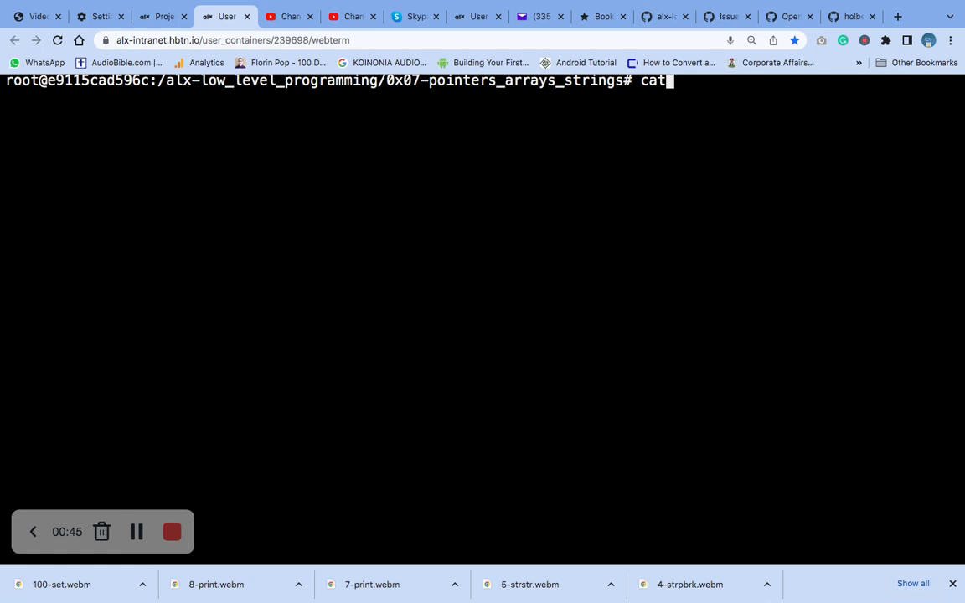
pyautogui.write('>')
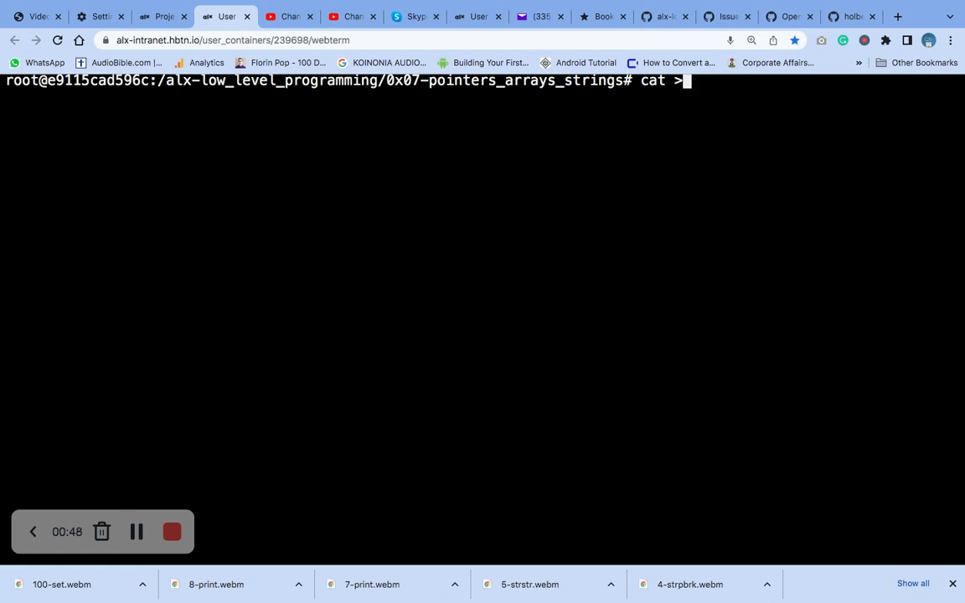
pyautogui.write('101-crackme_password')
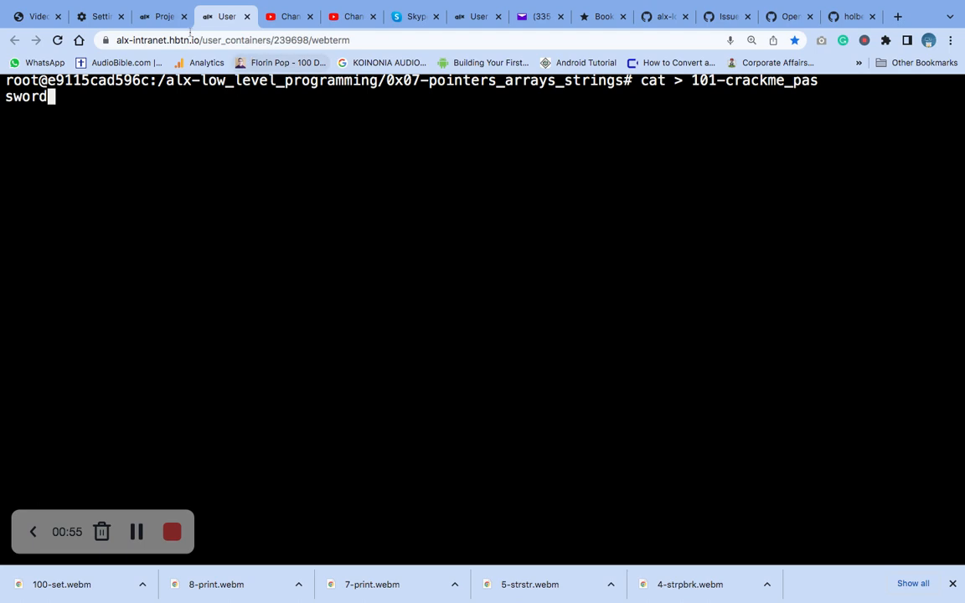
pyautogui.click(159, 16)
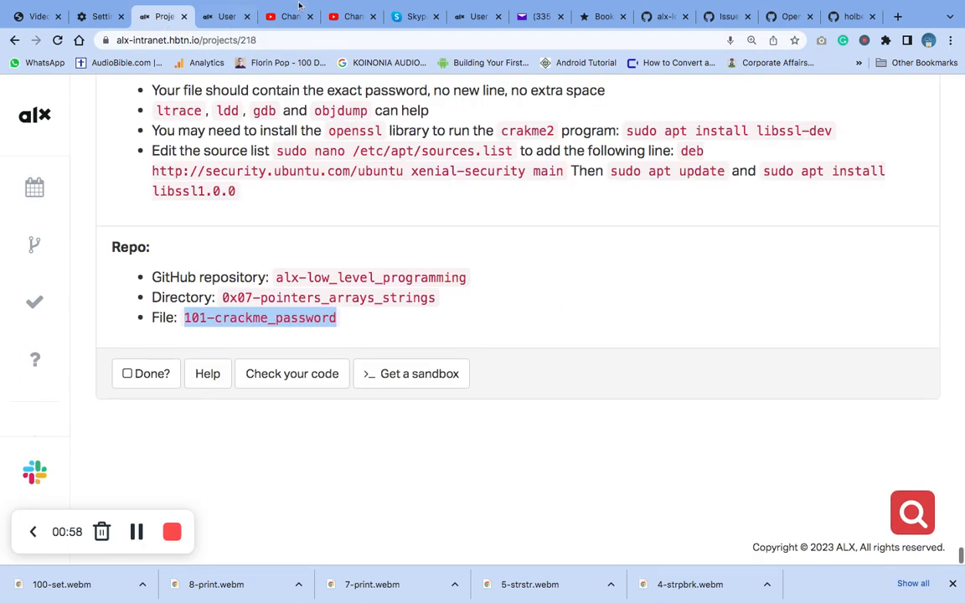
pyautogui.click(226, 16)
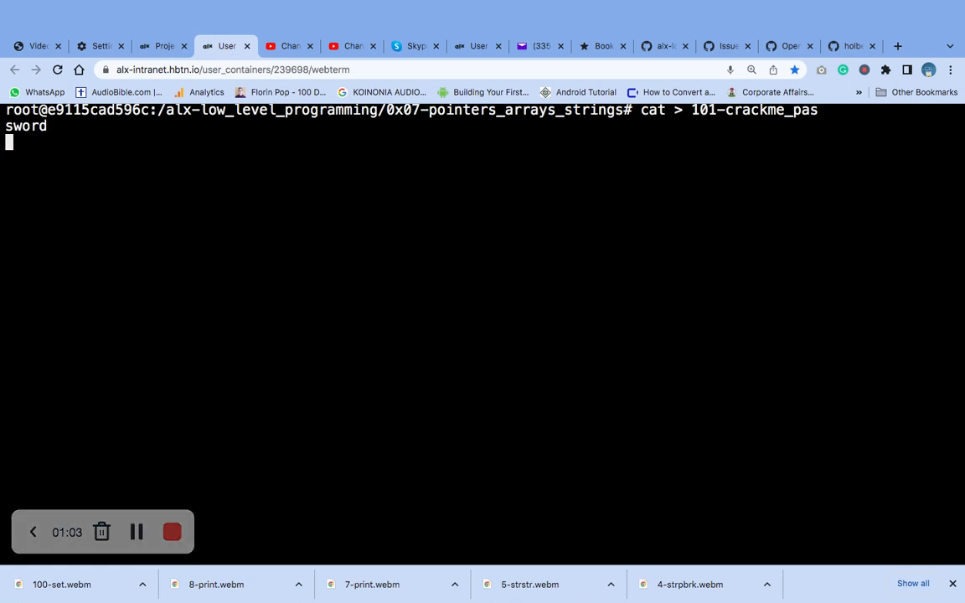
pyautogui.write('a')
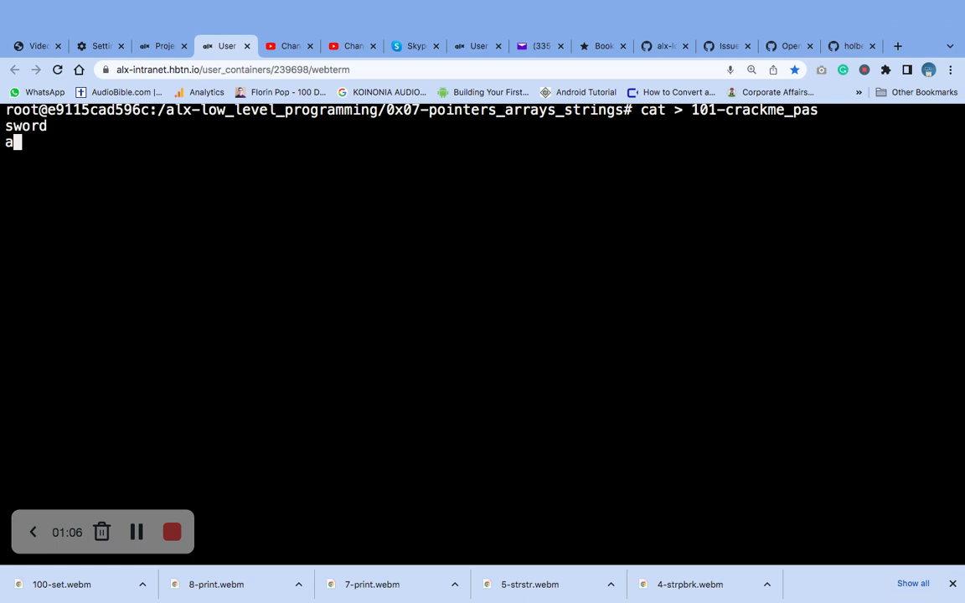
pyautogui.write('b')
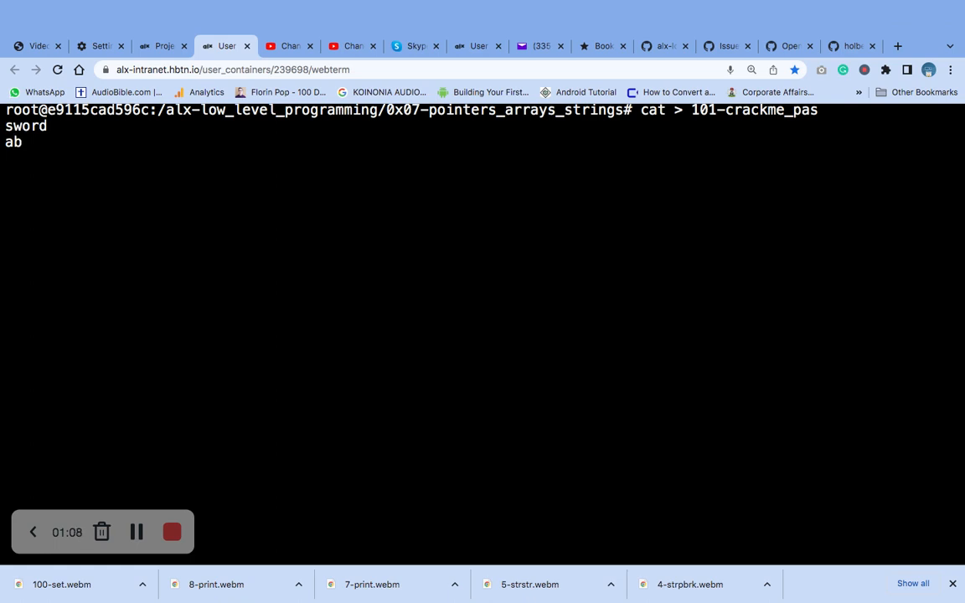
pyautogui.write('c')
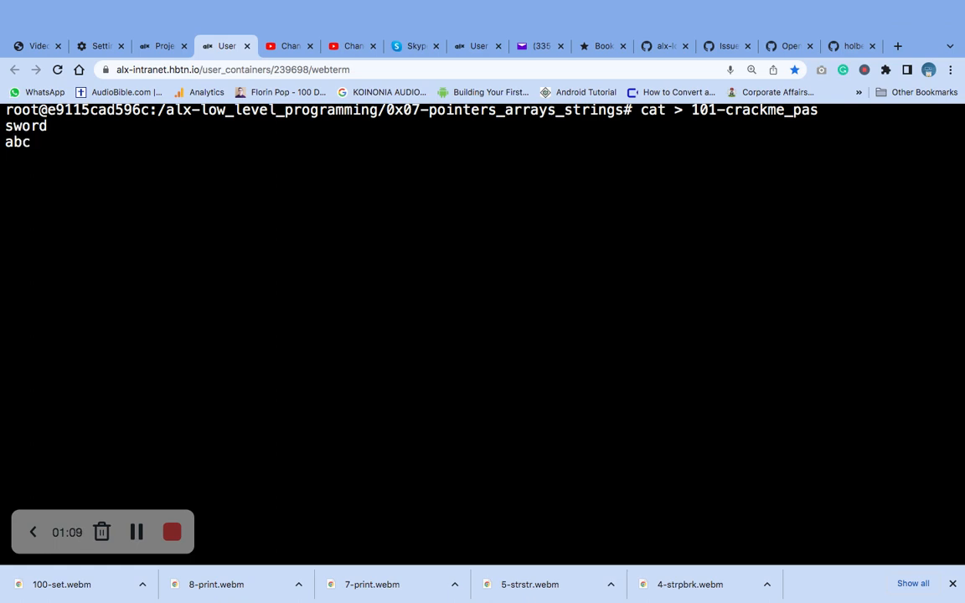
pyautogui.write('123')
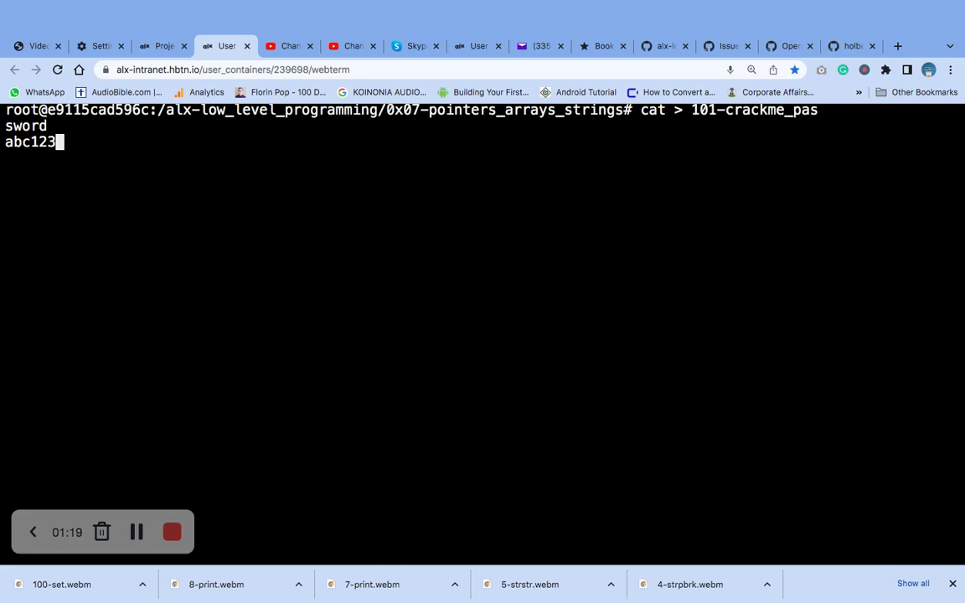
pyautogui.press('ctrl+d')
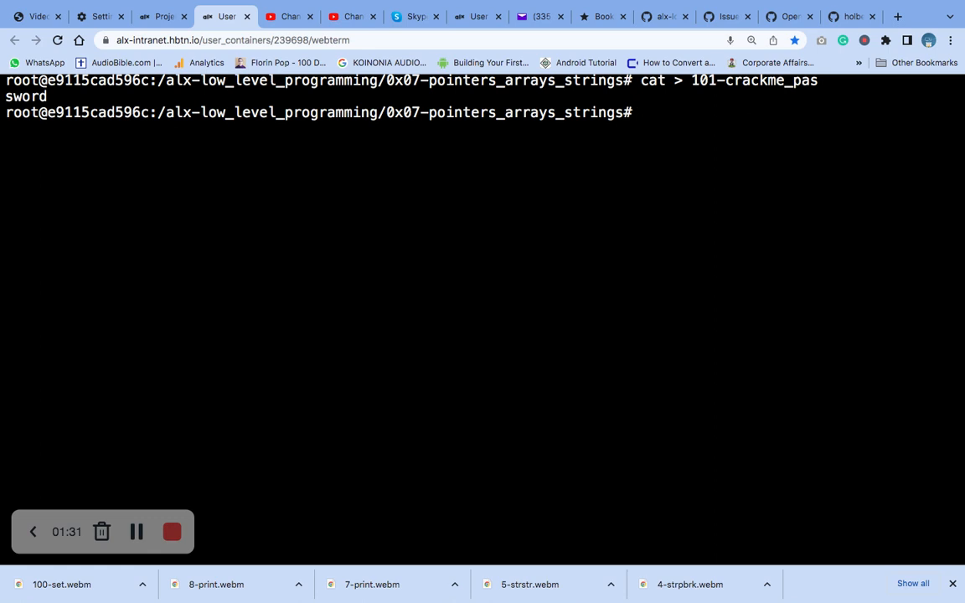
# Step: Grant the owner execute permission on 101-crackme_password with chmod u+x
pyautogui.write('chmod')
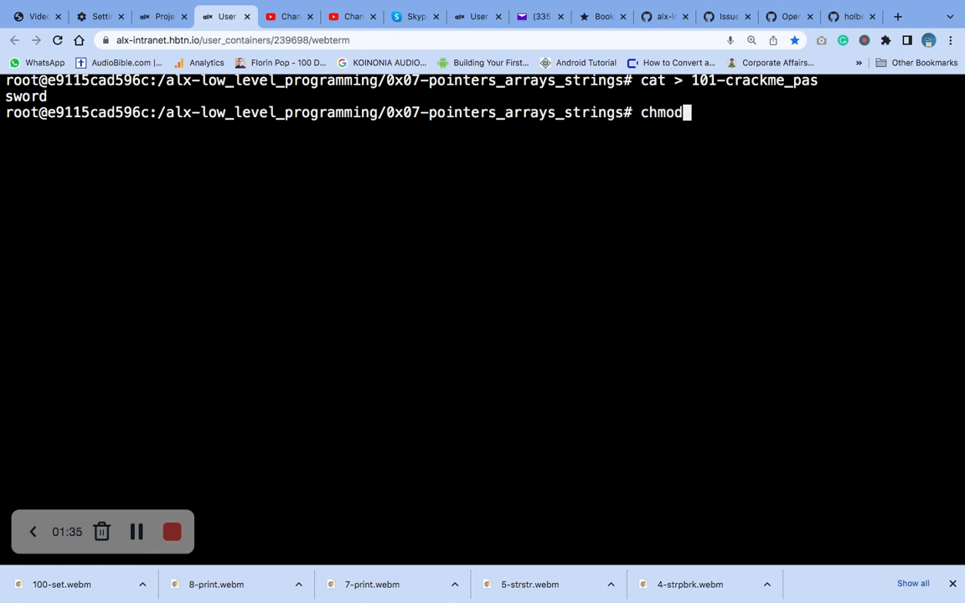
pyautogui.write('" "')
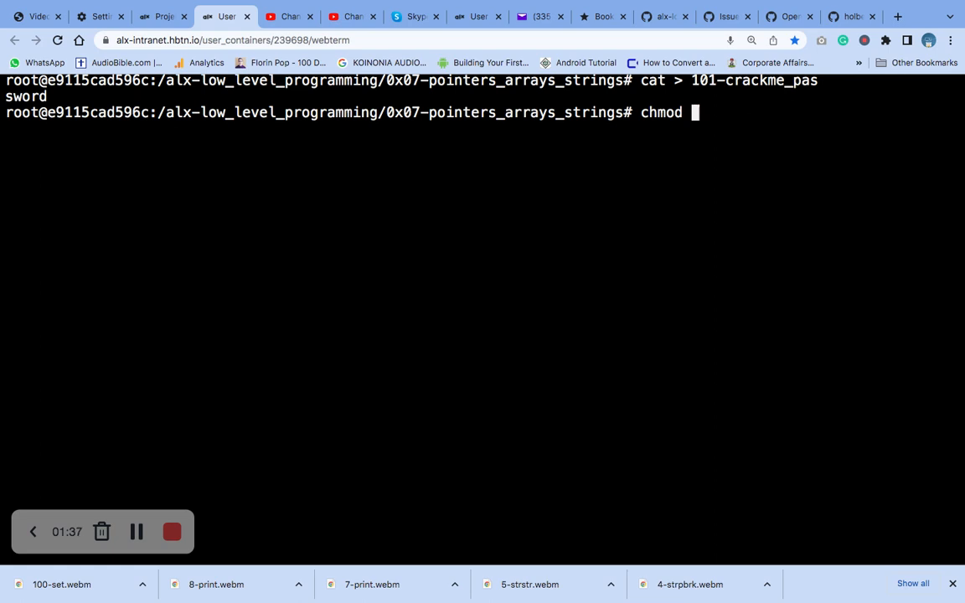
pyautogui.write('u')
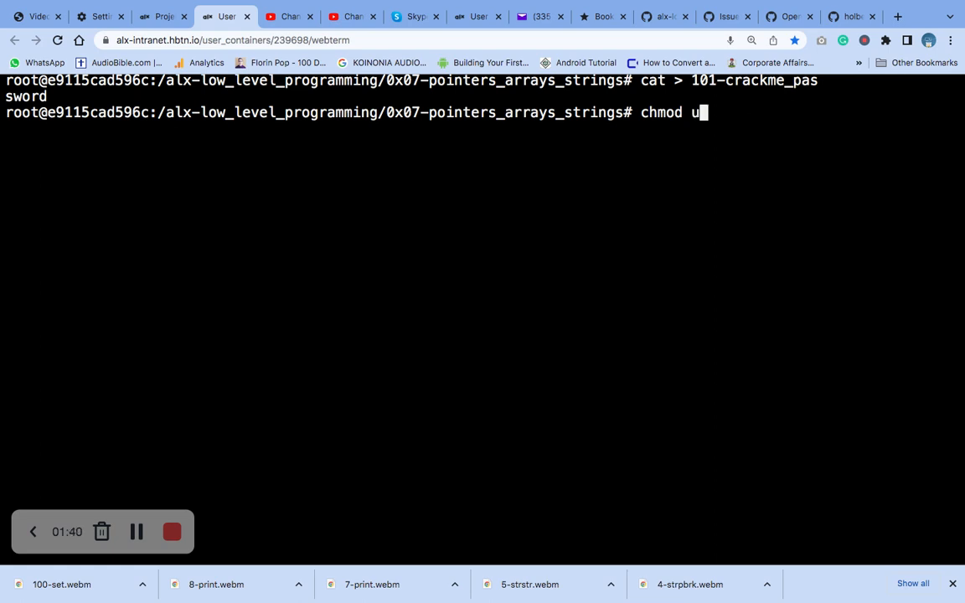
pyautogui.write('+')
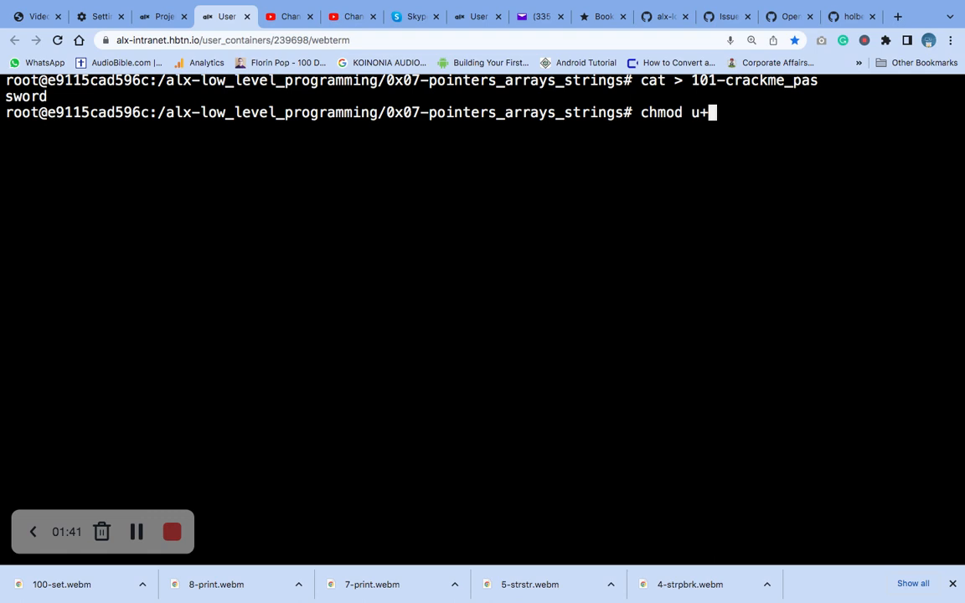
pyautogui.write('x')
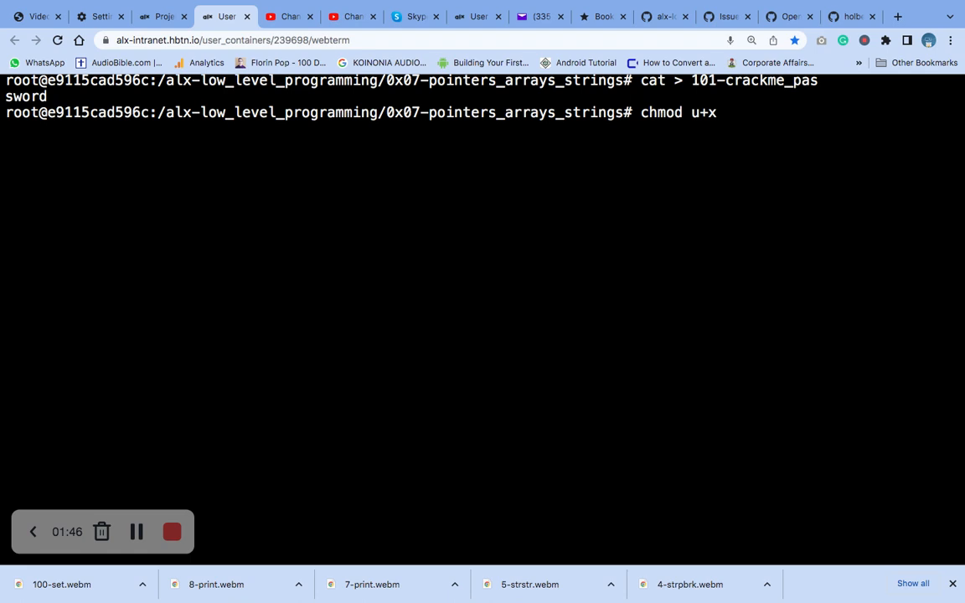
pyautogui.write('101-crackme_password')
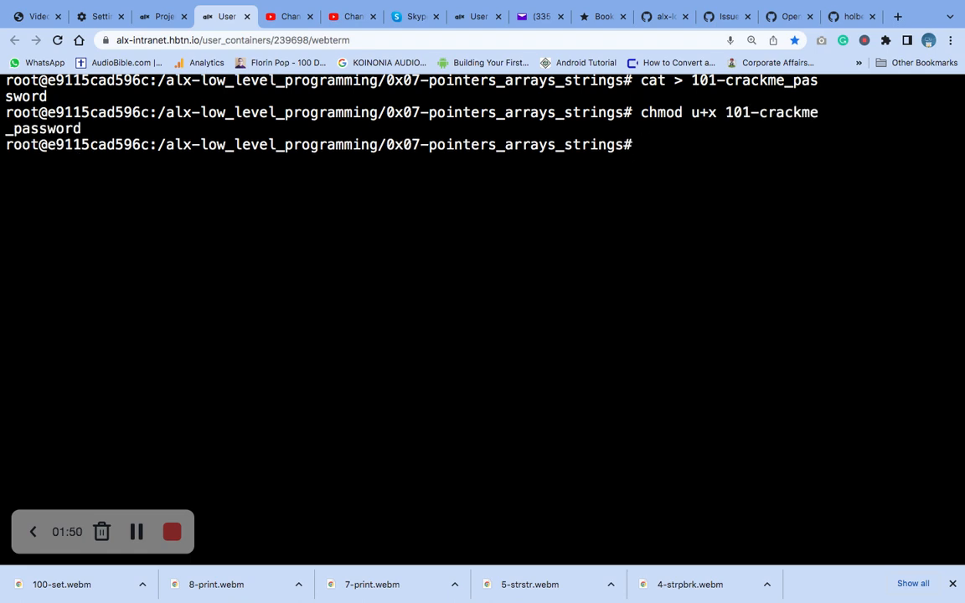
# Step: Stage 101-crackme_password and commit it with the message '101-crackme_password'
pyautogui.write('git')
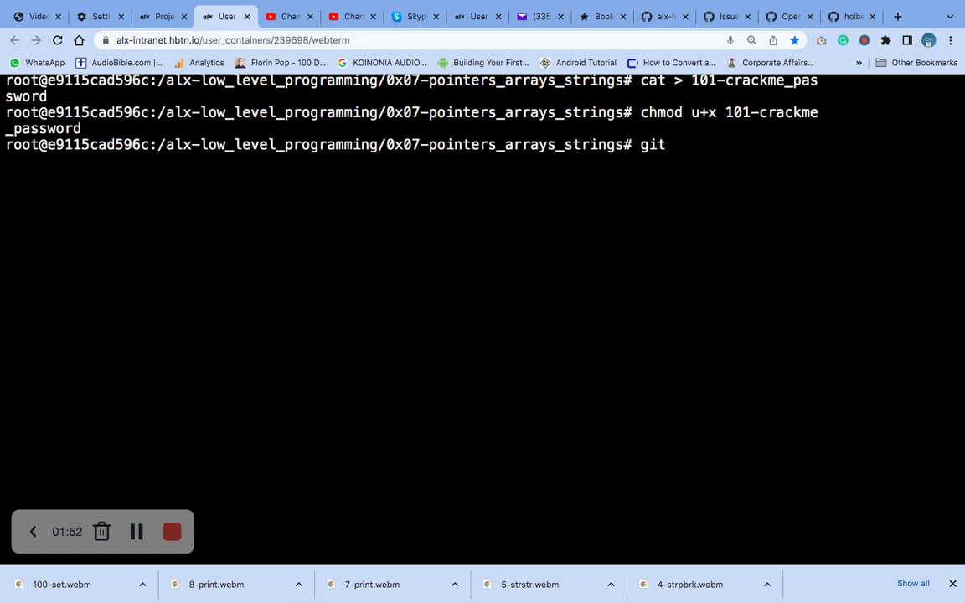
pyautogui.write('ad')
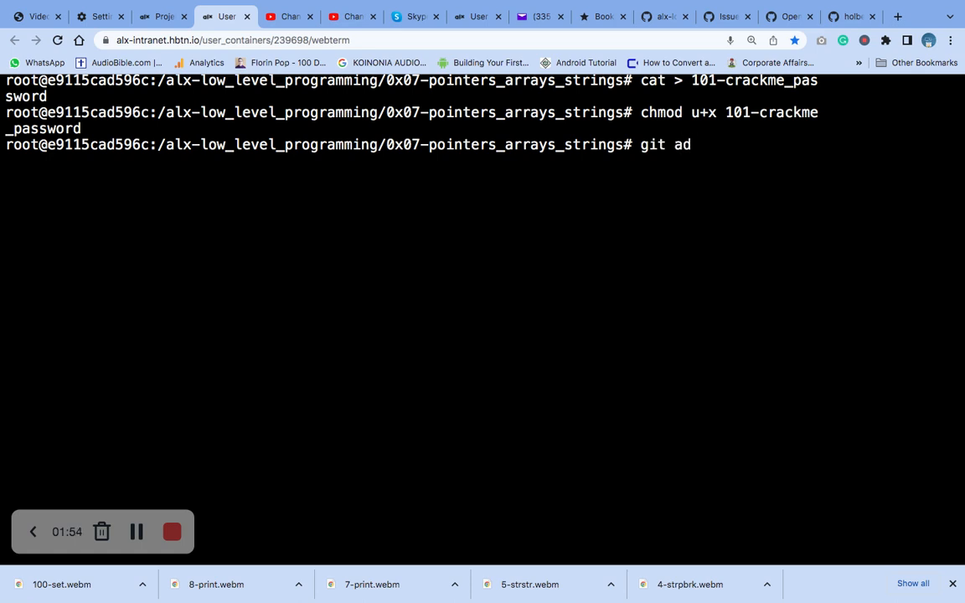
pyautogui.write('d 101-crackme_password')
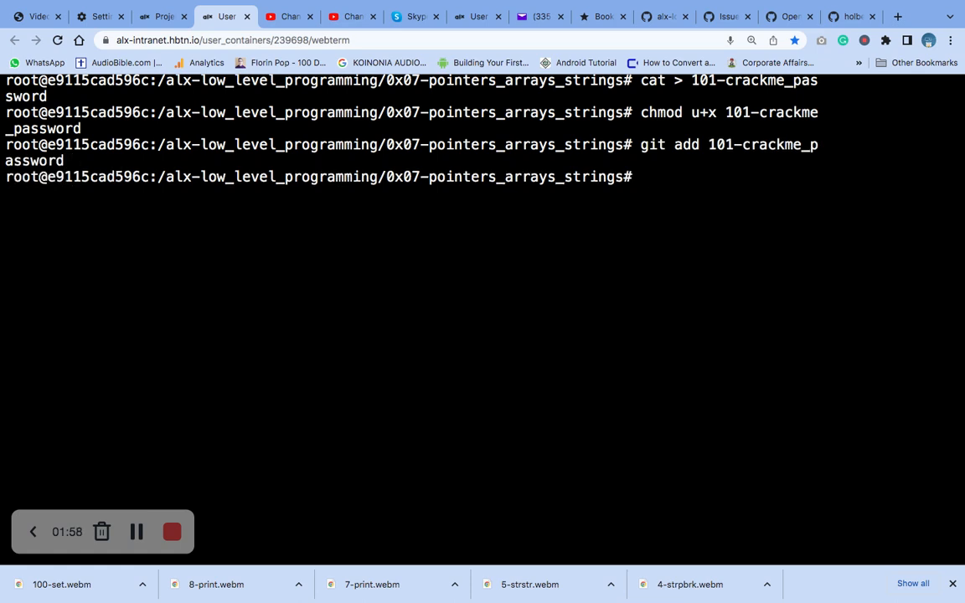
pyautogui.write('git')
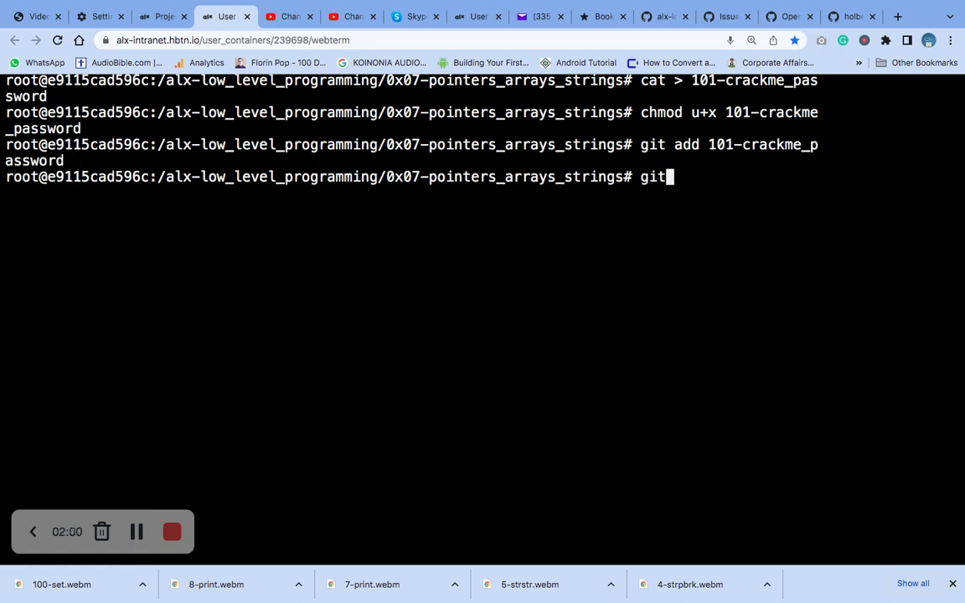
pyautogui.write('comm')
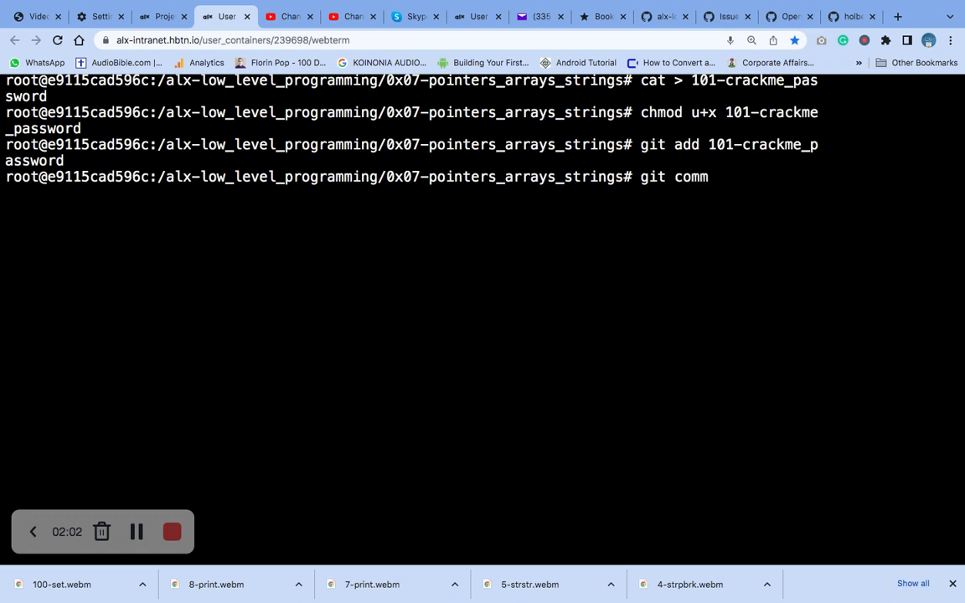
pyautogui.write('it')
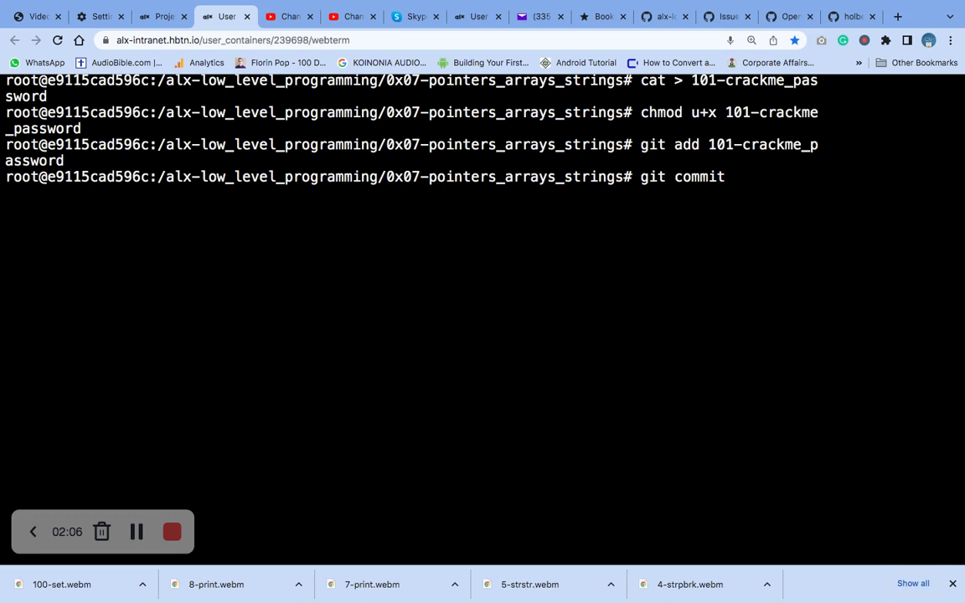
pyautogui.write('-m')
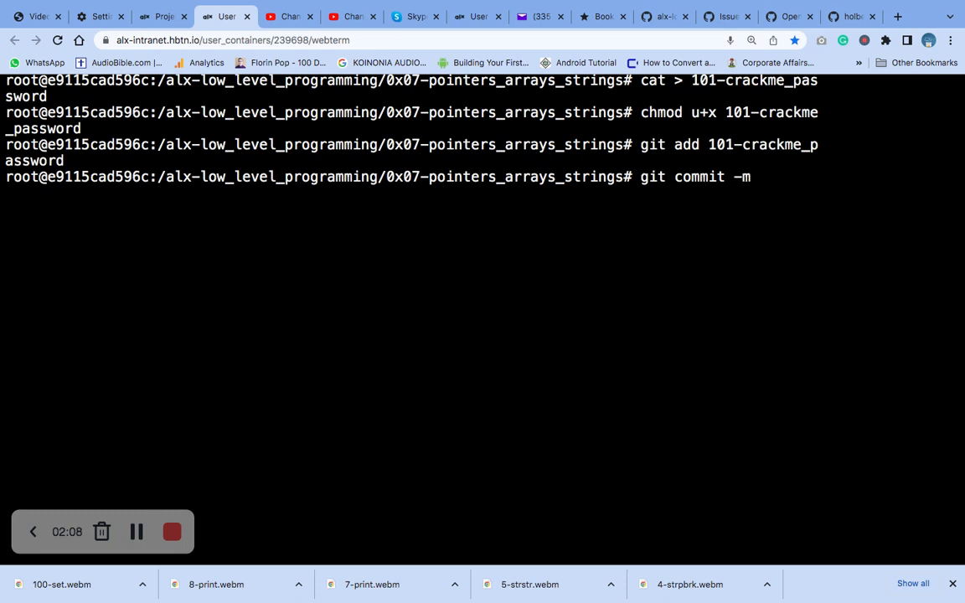
pyautogui.write("'")
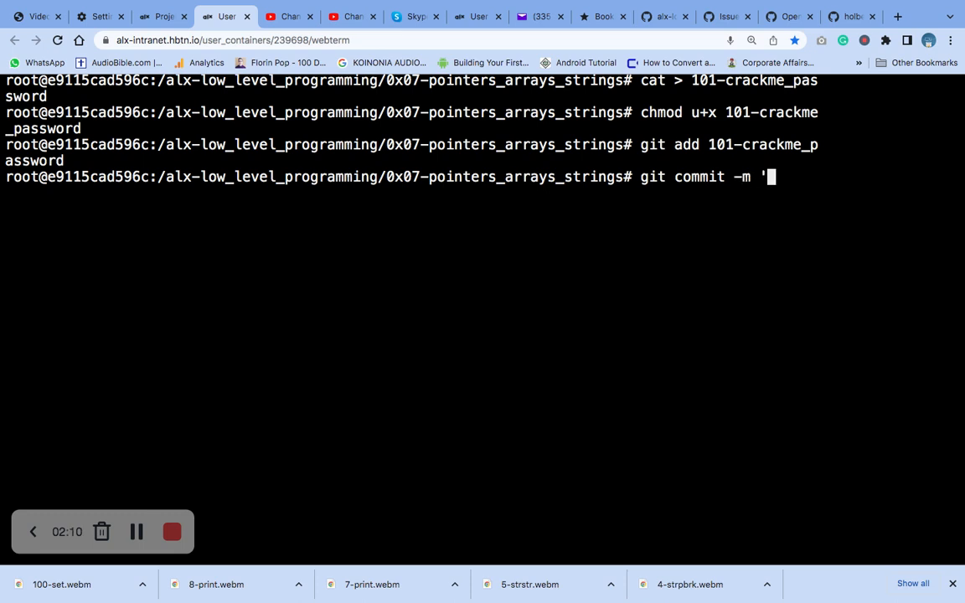
pyautogui.write('101-crackme_password')
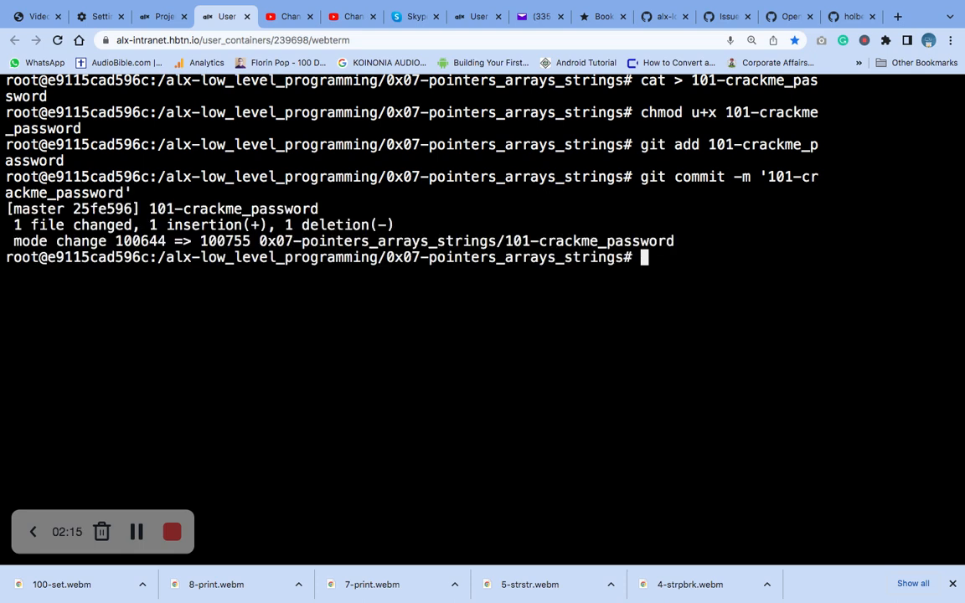
# Step: Push the commit to GitHub and return to the intranet project page
pyautogui.write('git')
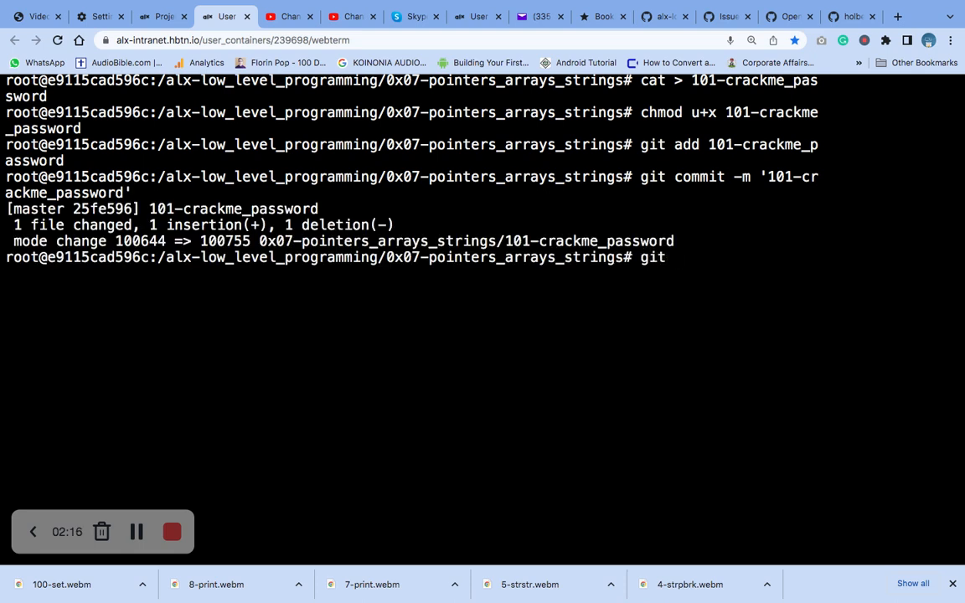
pyautogui.write('push')
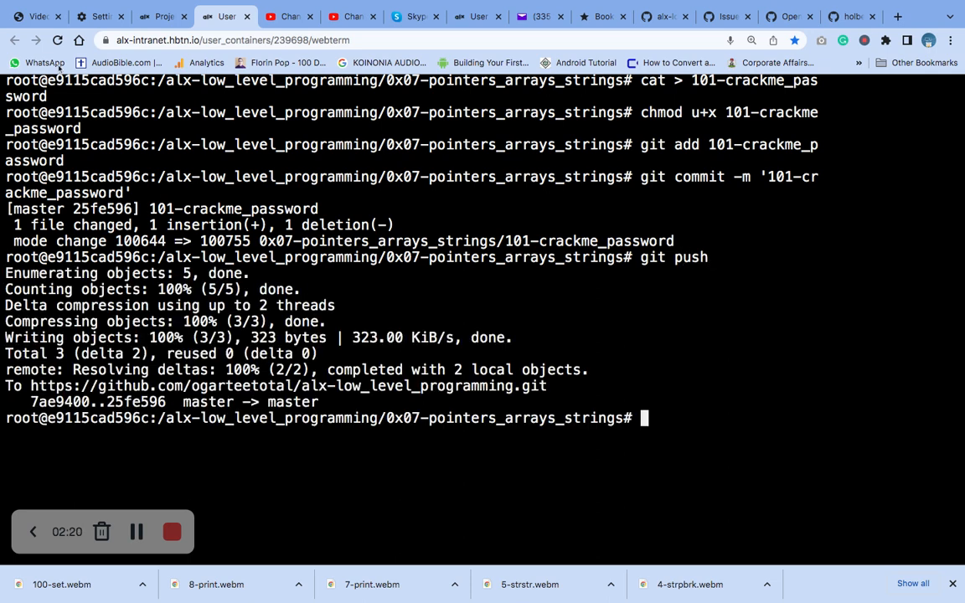
pyautogui.click(162, 16)
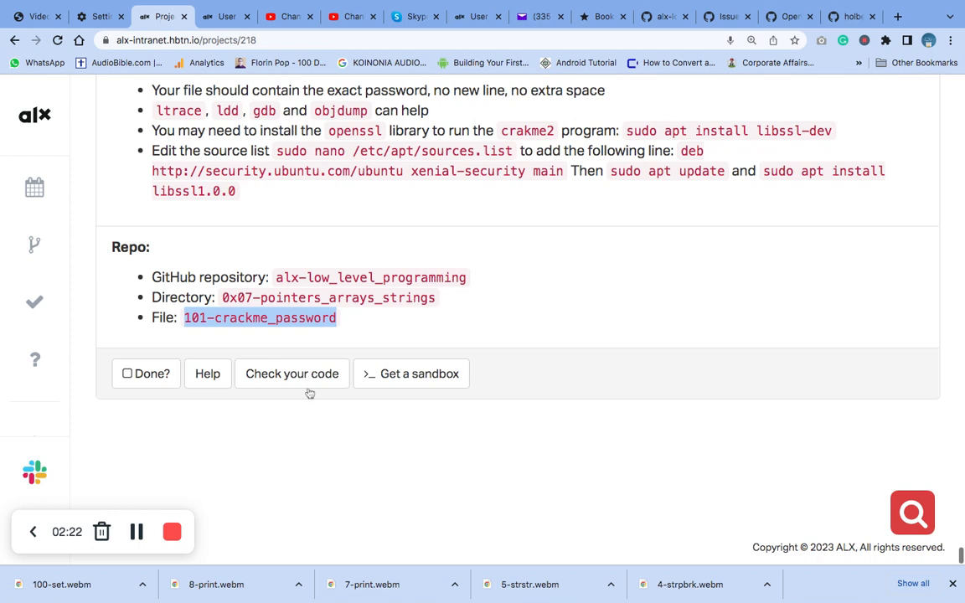
# Step: Run a new checker test on task 9 and confirm Check 0 and Check 1 pass
pyautogui.click(291, 373)
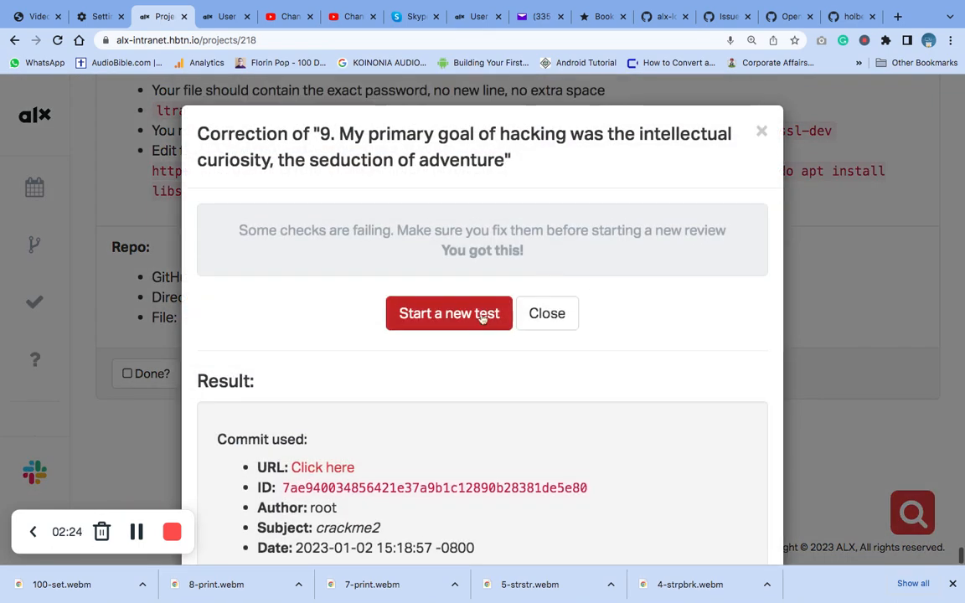
pyautogui.click(449, 312)
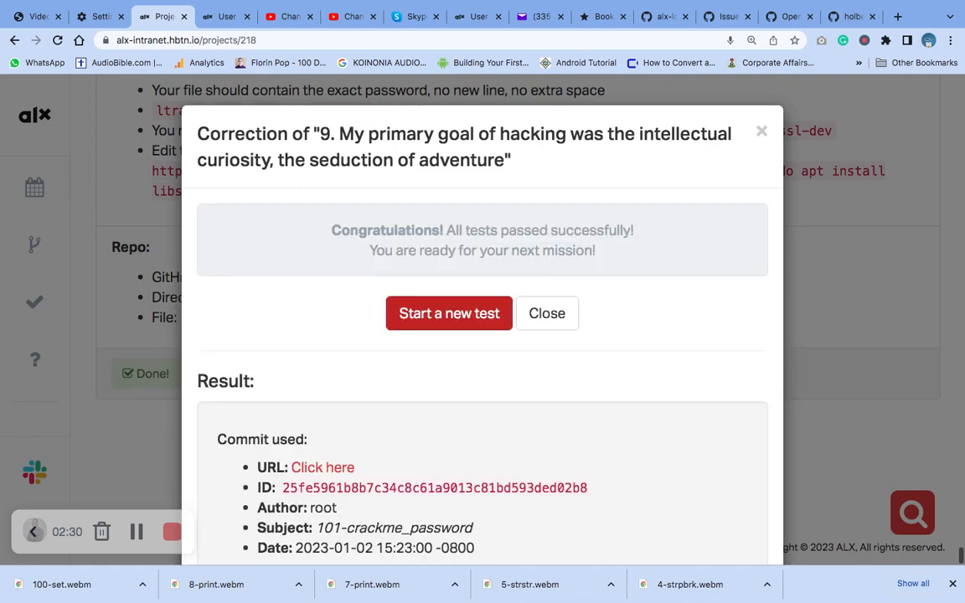
pyautogui.scroll(-3)
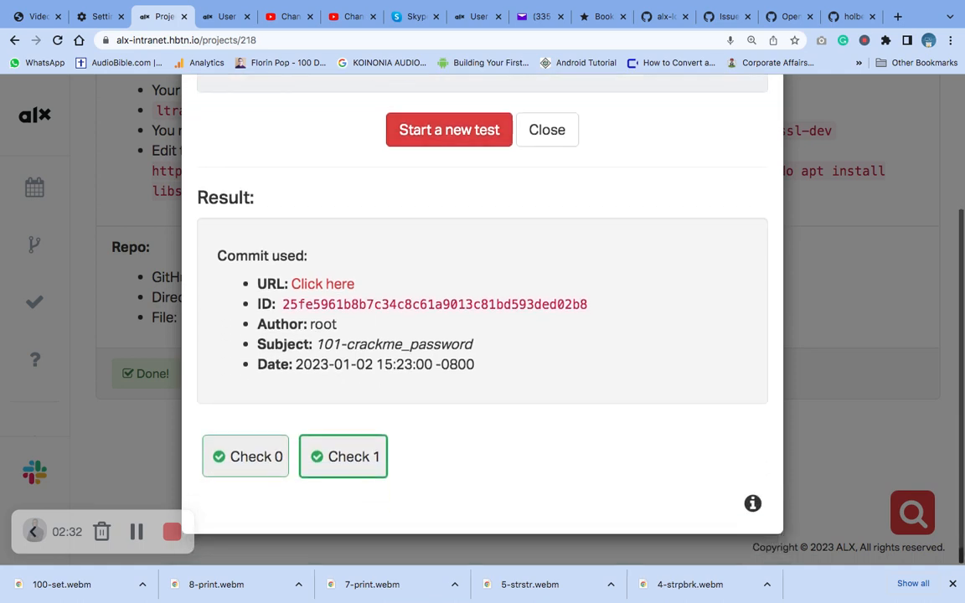